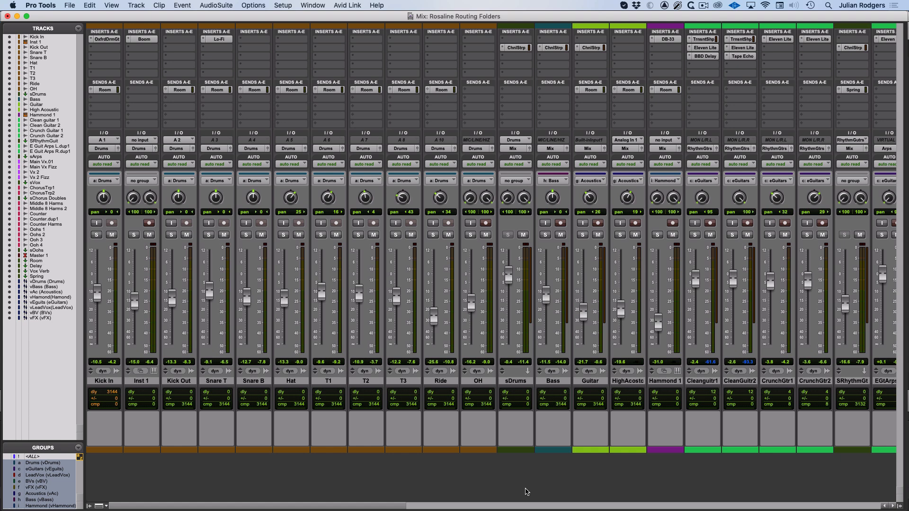
{"action": "mouse_move", "coordinate": [517, 387]}
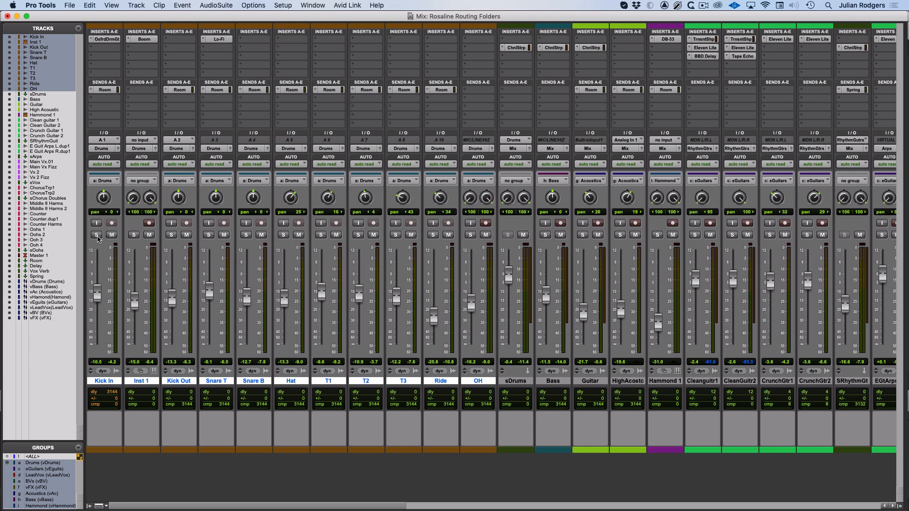
Select all drum tracks from Kick In through OH in the Mix window
{"action": "left_click", "coordinate": [97, 234]}
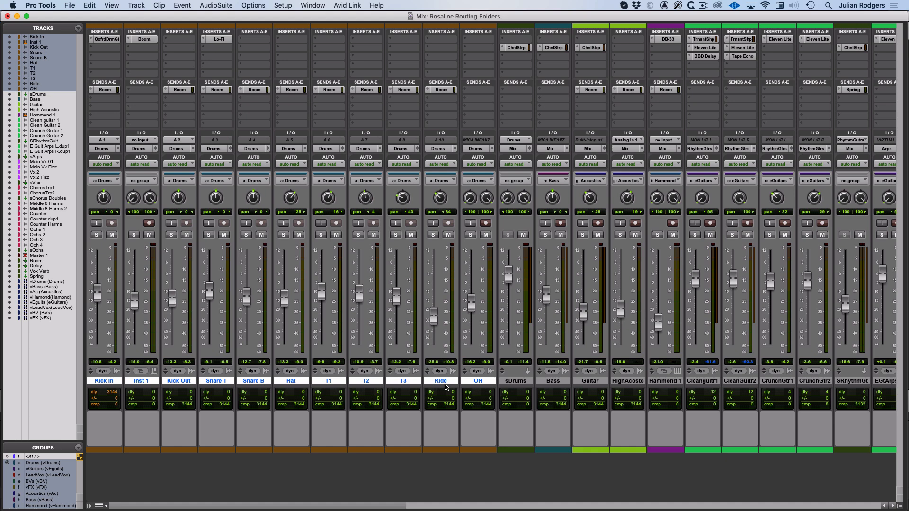
{"action": "mouse_move", "coordinate": [485, 420]}
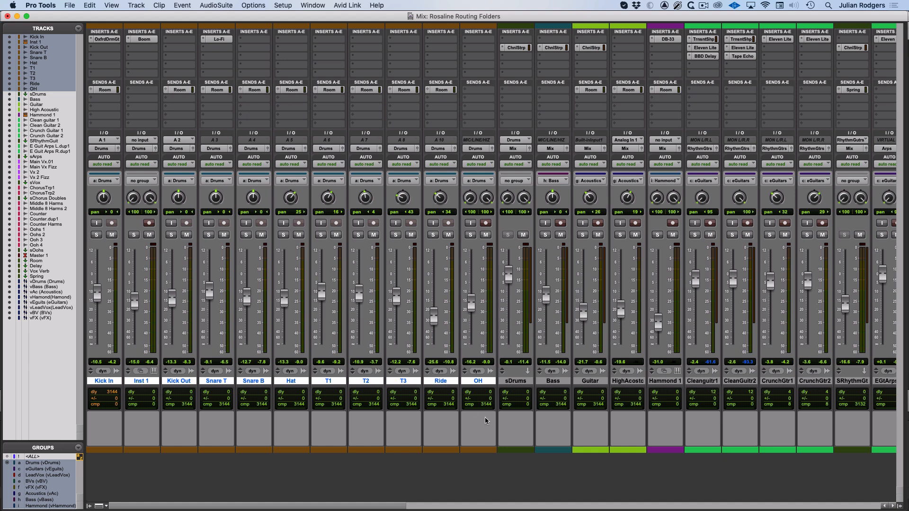
{"action": "mouse_move", "coordinate": [516, 383]}
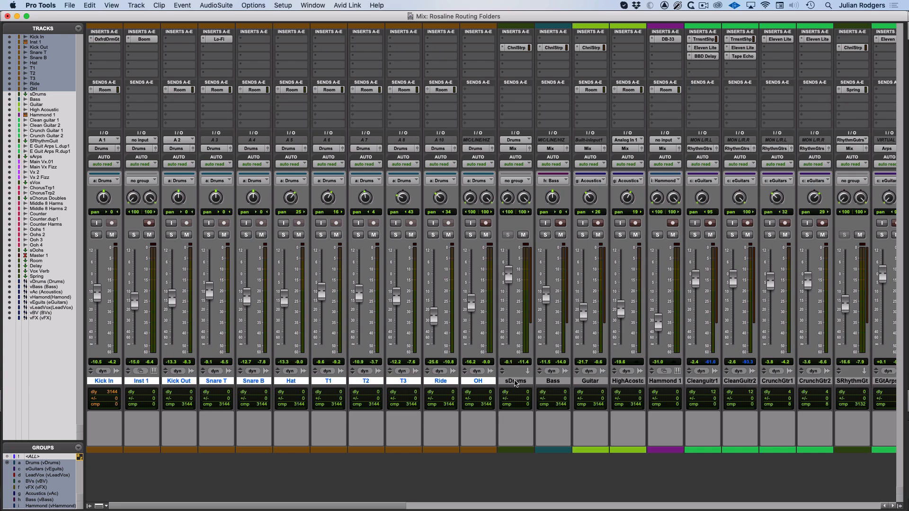
Convert the sDrums aux into a routing folder and move the drum tracks inside it
{"action": "right_click", "coordinate": [515, 380]}
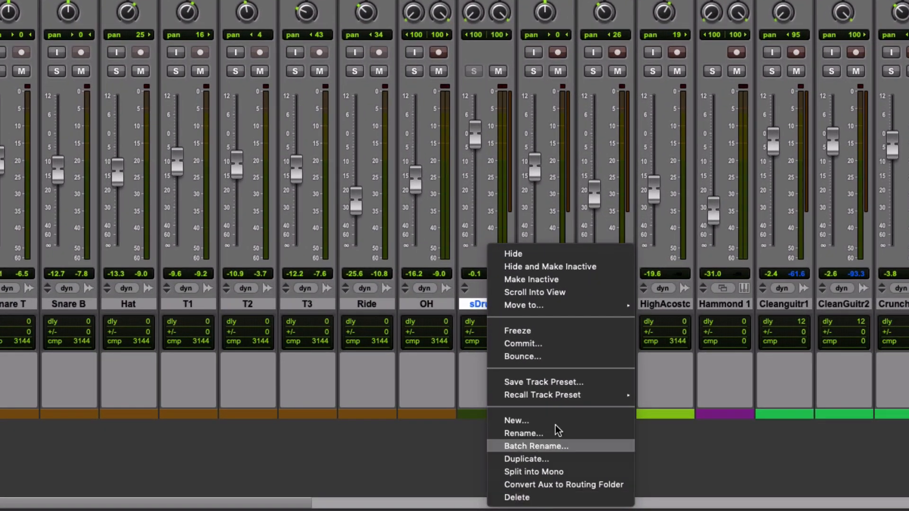
{"action": "mouse_move", "coordinate": [563, 485]}
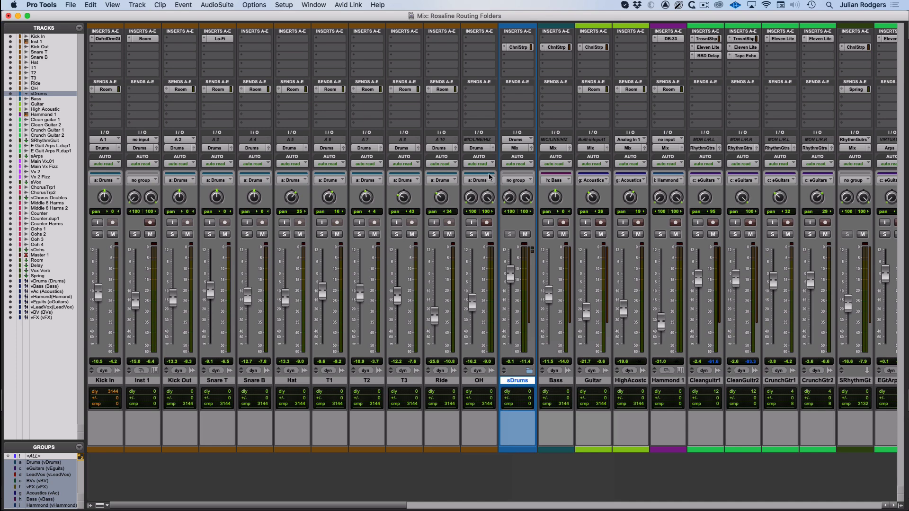
{"action": "mouse_move", "coordinate": [483, 382]}
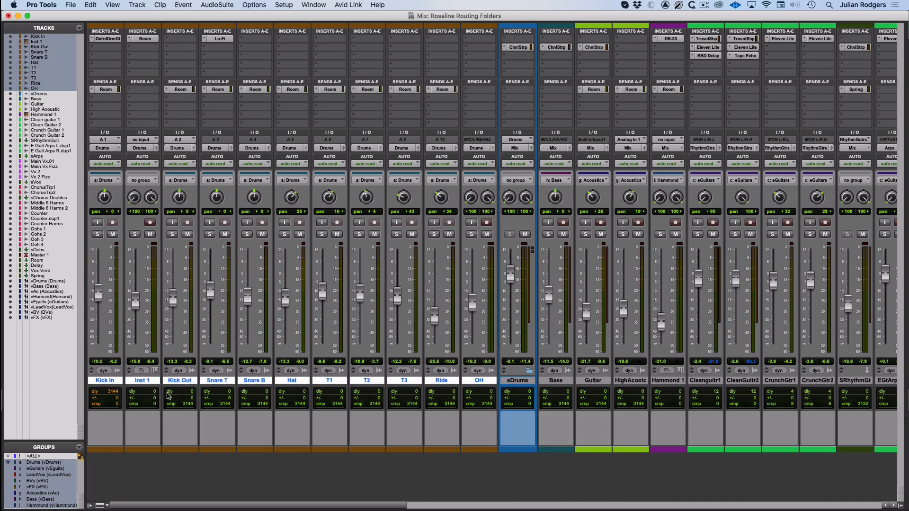
{"action": "left_click", "coordinate": [149, 222]}
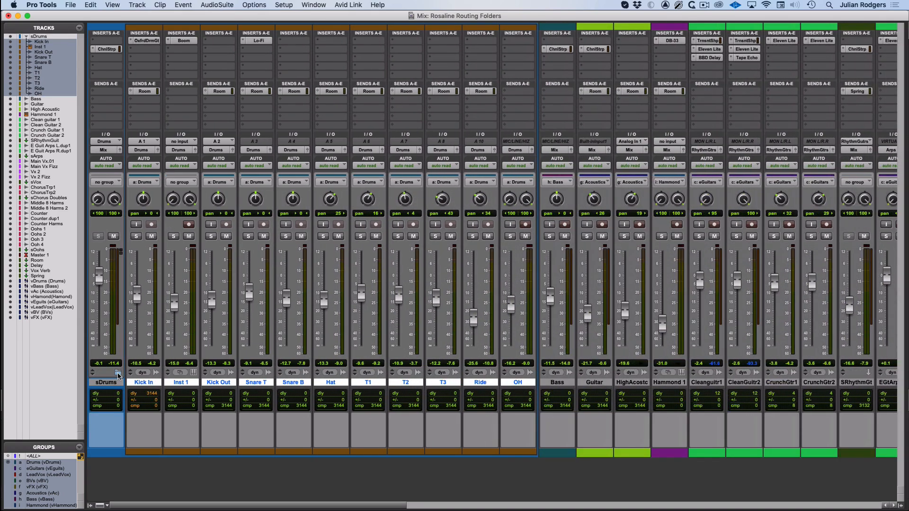
{"action": "scroll", "scroll_direction": "right", "scroll_amount": 3}
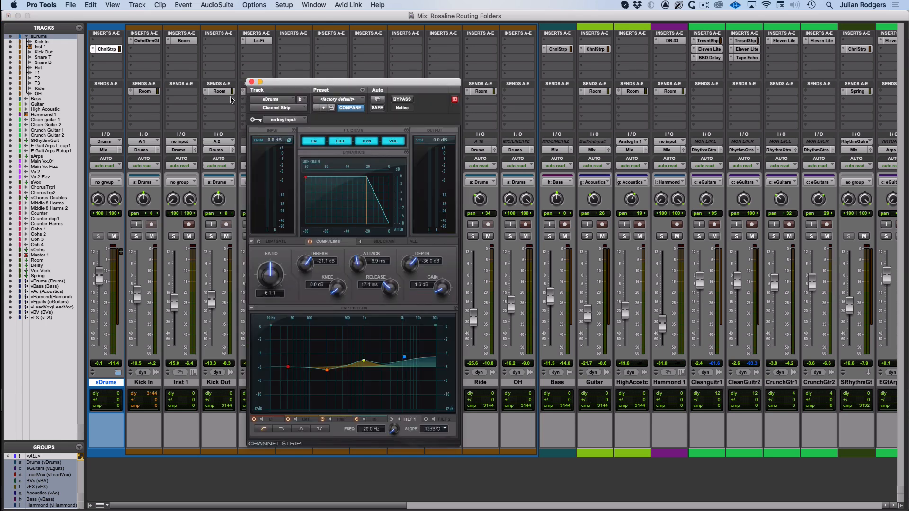
{"action": "left_click", "coordinate": [251, 82]}
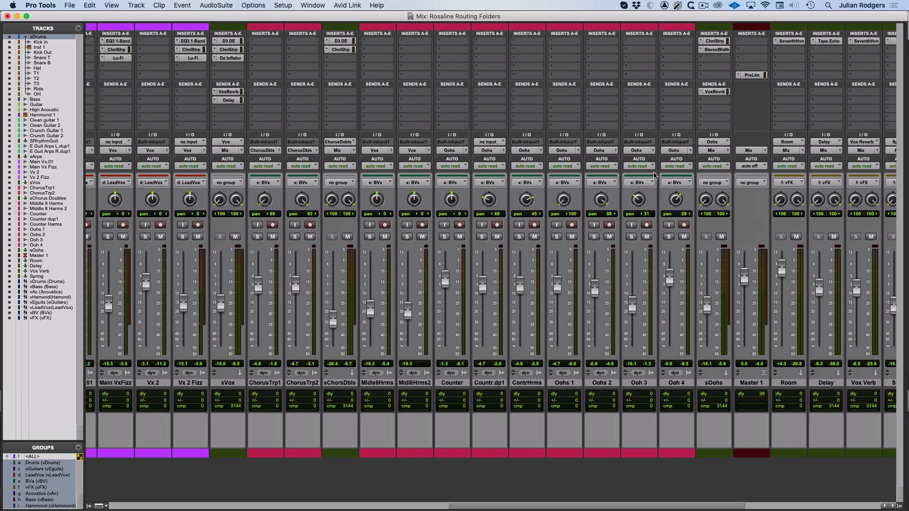
{"action": "mouse_move", "coordinate": [549, 301]}
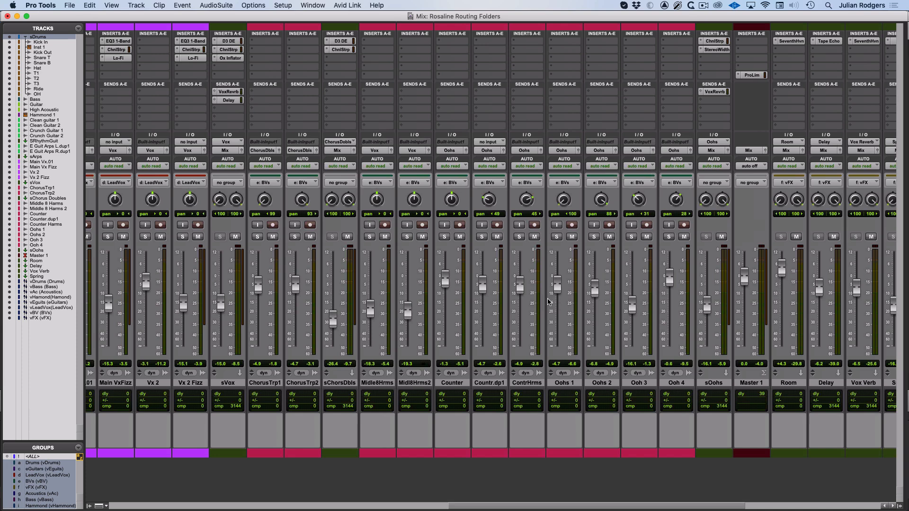
{"action": "mouse_move", "coordinate": [480, 287]}
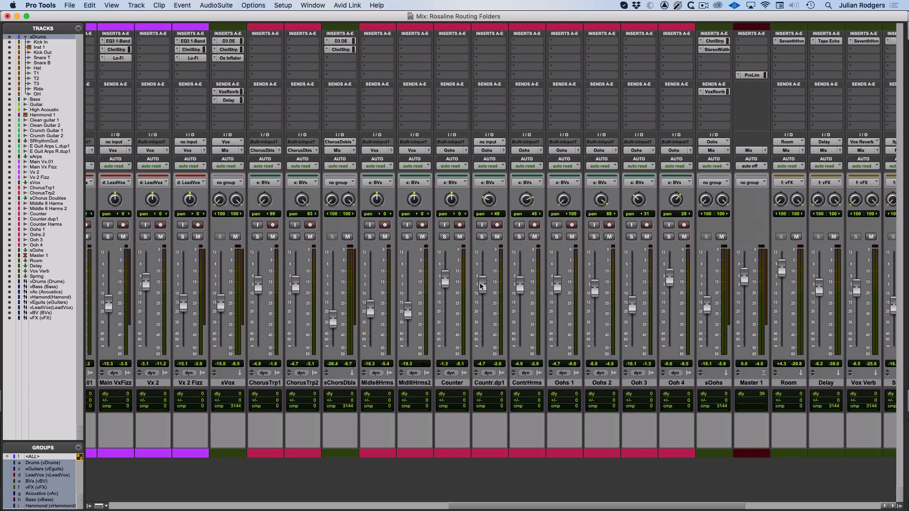
{"action": "mouse_move", "coordinate": [485, 325]}
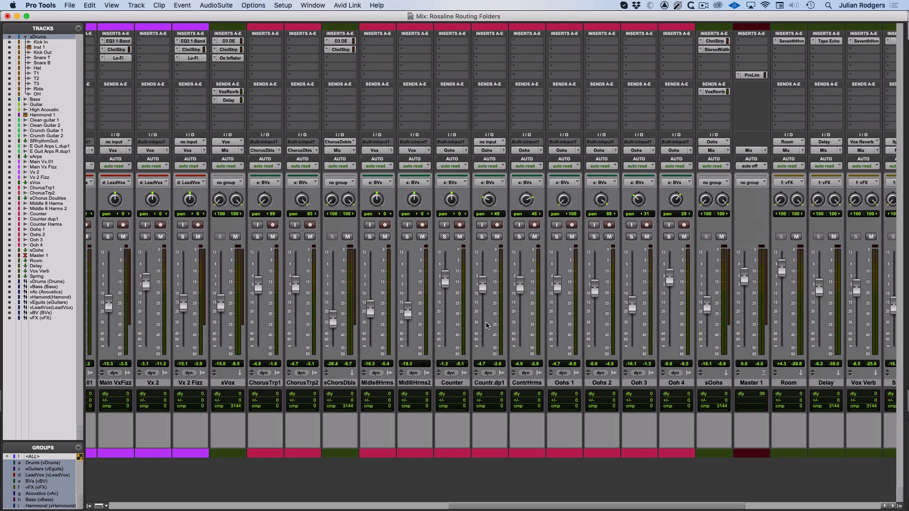
{"action": "mouse_move", "coordinate": [539, 372]}
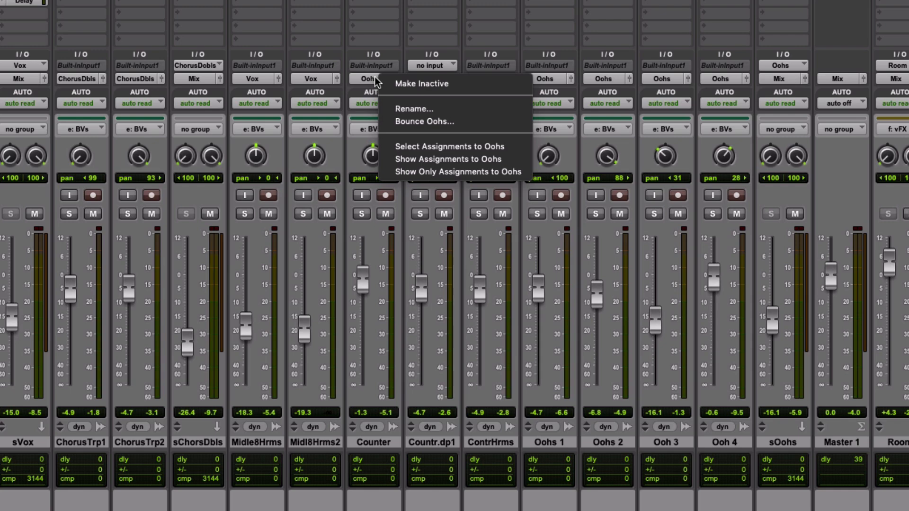
{"action": "mouse_move", "coordinate": [452, 171]}
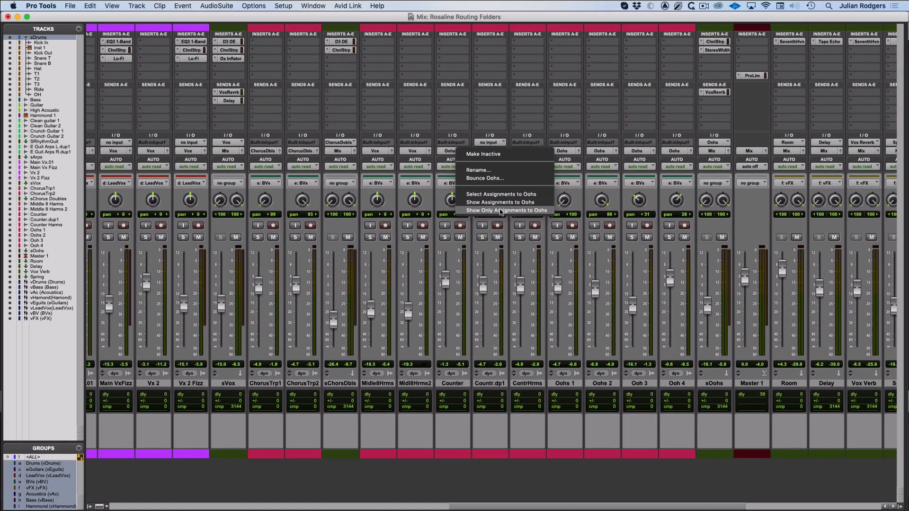
Show only the tracks assigned to the Oohs bus, ending with the sOohs aux
{"action": "left_click", "coordinate": [506, 210]}
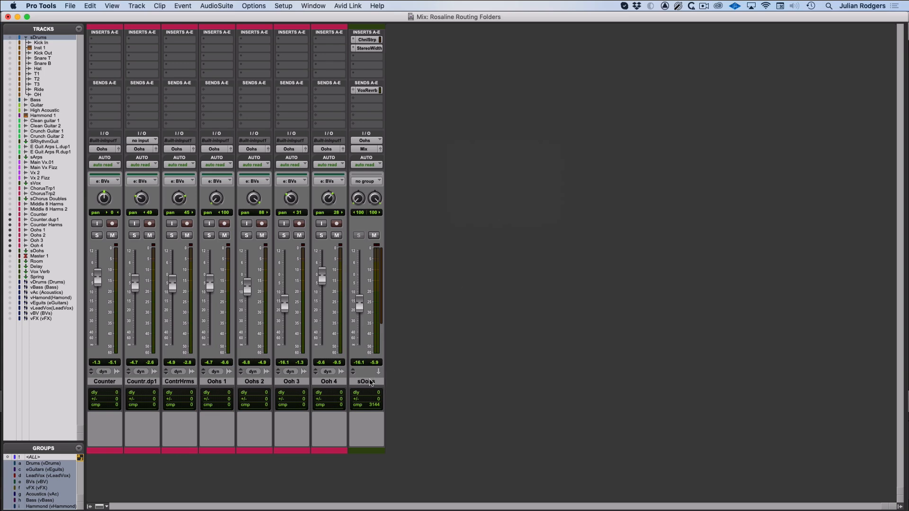
Convert the sOohs aux into a routing folder for the backing vocals
{"action": "right_click", "coordinate": [366, 382]}
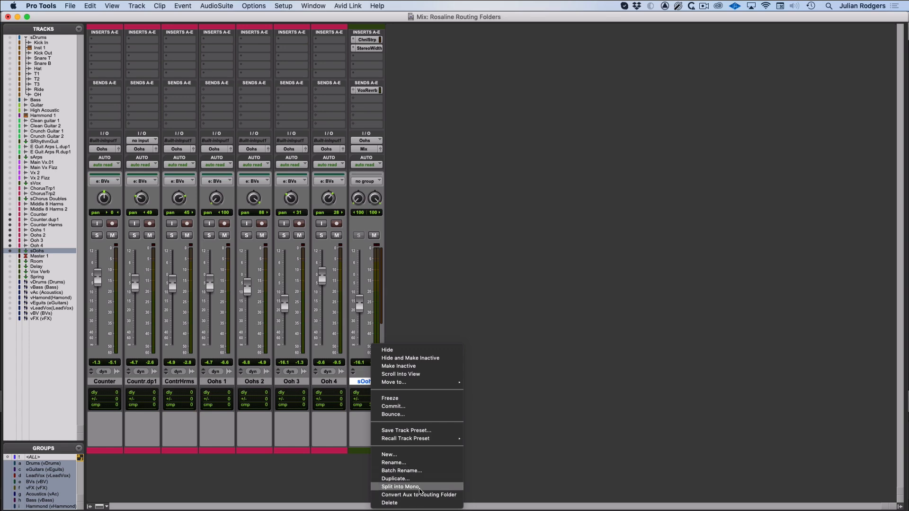
{"action": "left_click", "coordinate": [400, 487]}
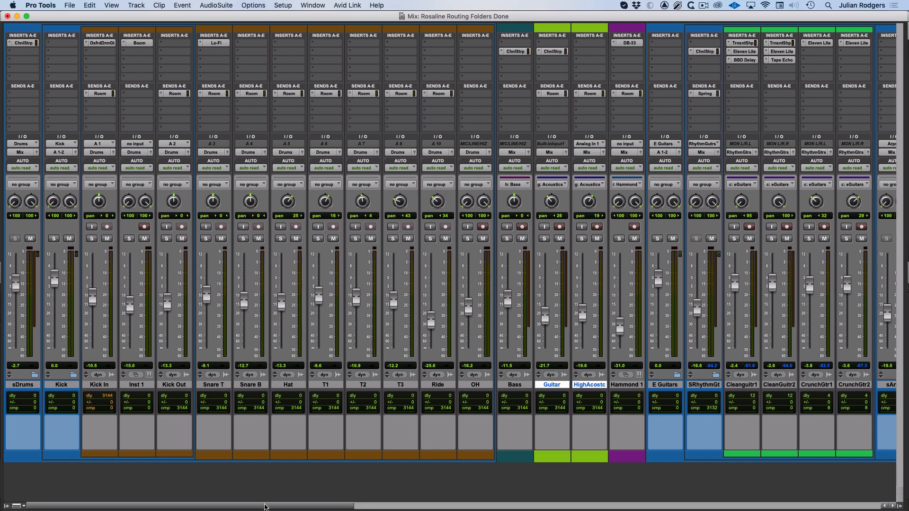
Scroll the Edit window to view the routing folders and their nested tracks
{"action": "scroll", "scroll_direction": "right", "scroll_amount": 3}
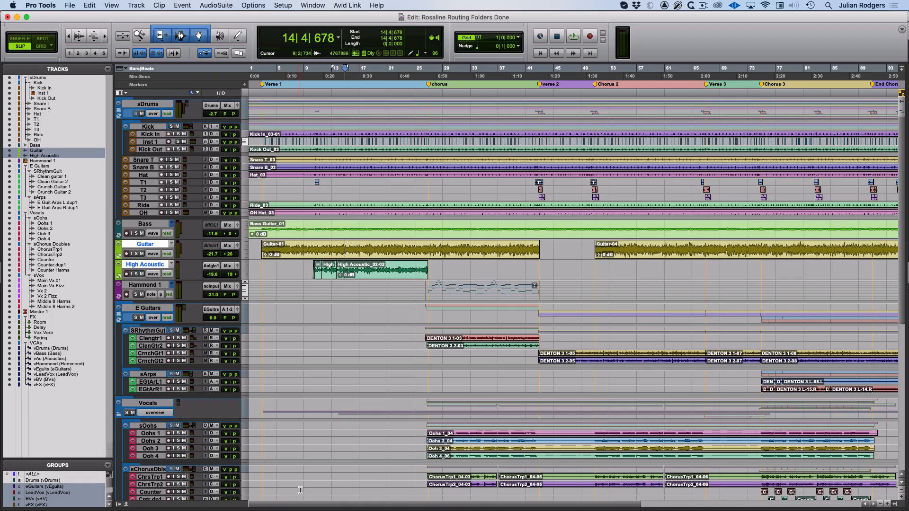
Collapse the Vocals, FX and VCAs folders into a compact track list
{"action": "scroll", "scroll_direction": "down", "scroll_amount": 3}
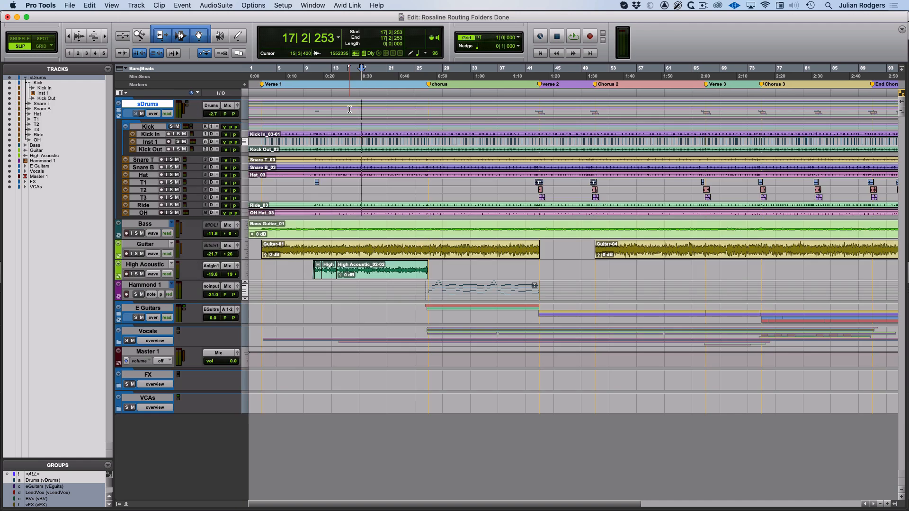
{"action": "left_click", "coordinate": [25, 77]}
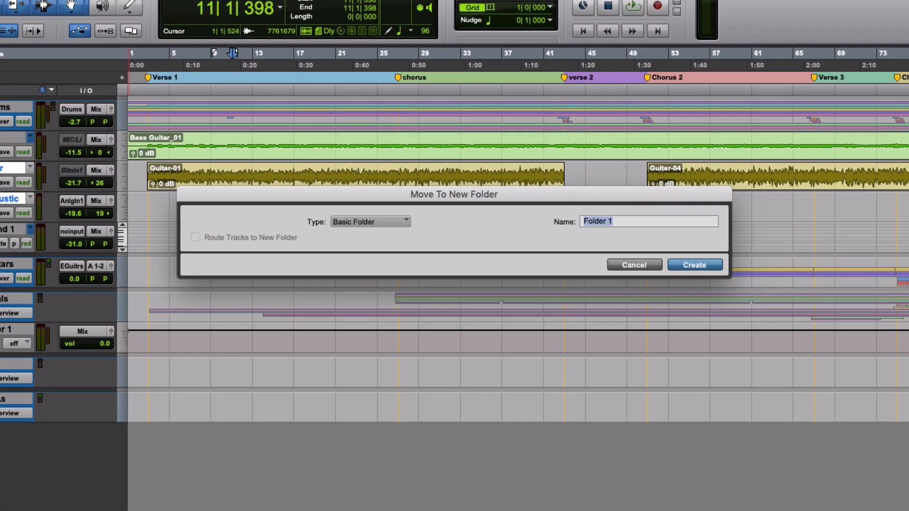
Create a routing folder named Acoustics with Route Tracks to New Folder ticked
{"action": "left_click", "coordinate": [369, 222]}
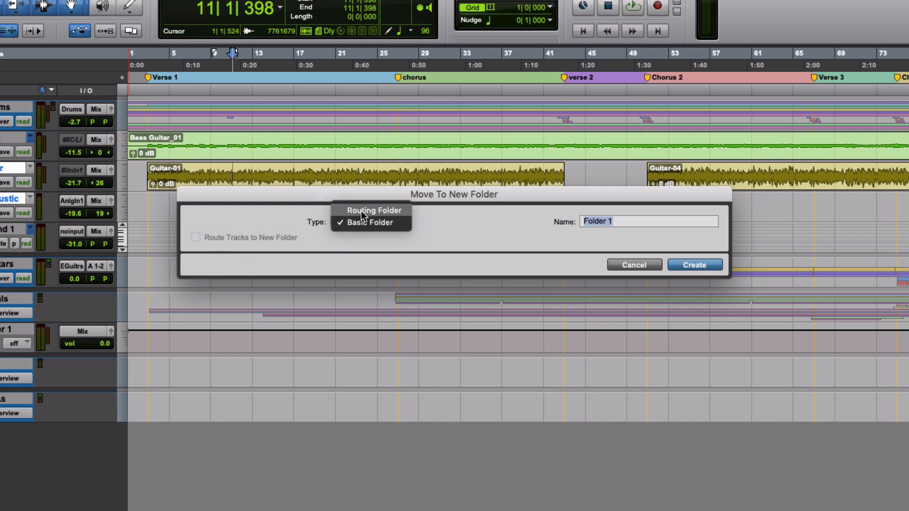
{"action": "left_click", "coordinate": [374, 210]}
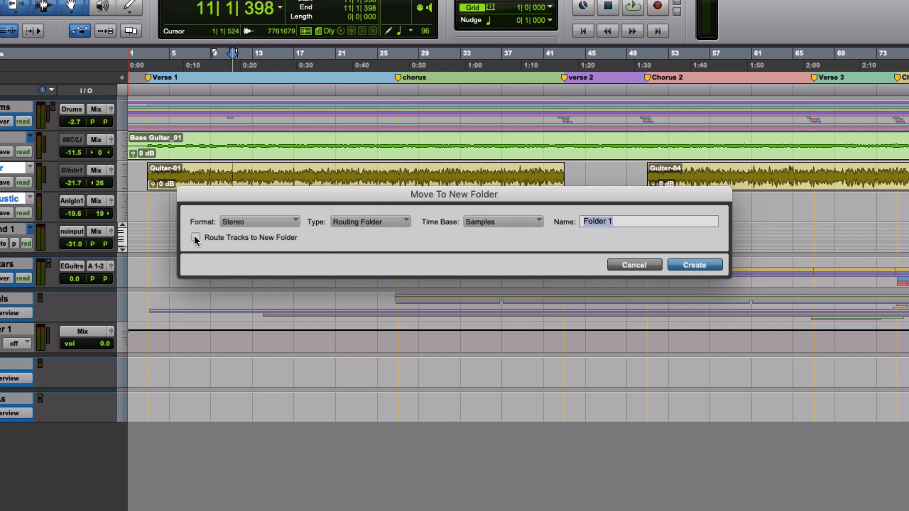
{"action": "left_click", "coordinate": [195, 238]}
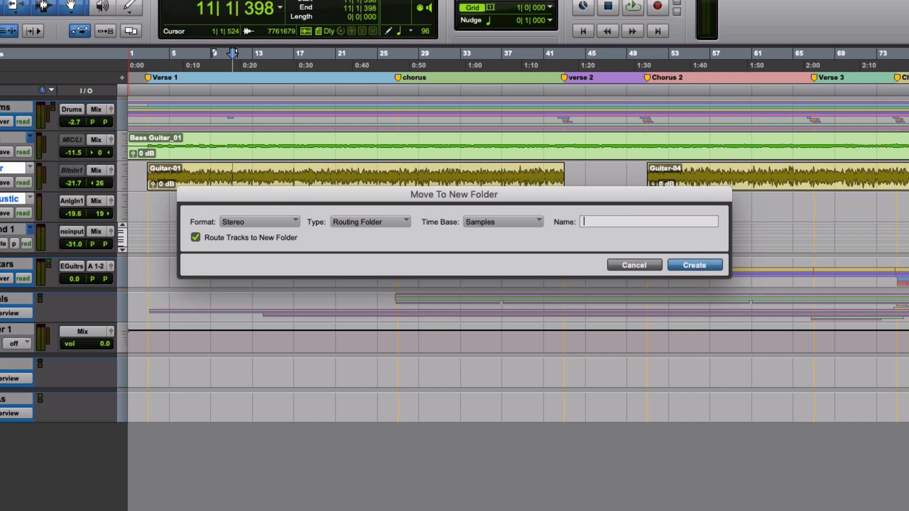
{"action": "type", "text": "Acou"}
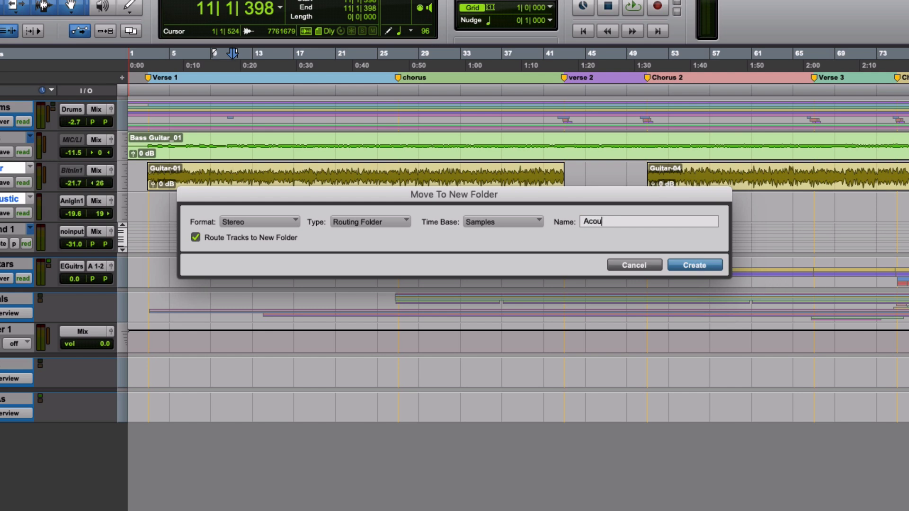
{"action": "type", "text": "stics"}
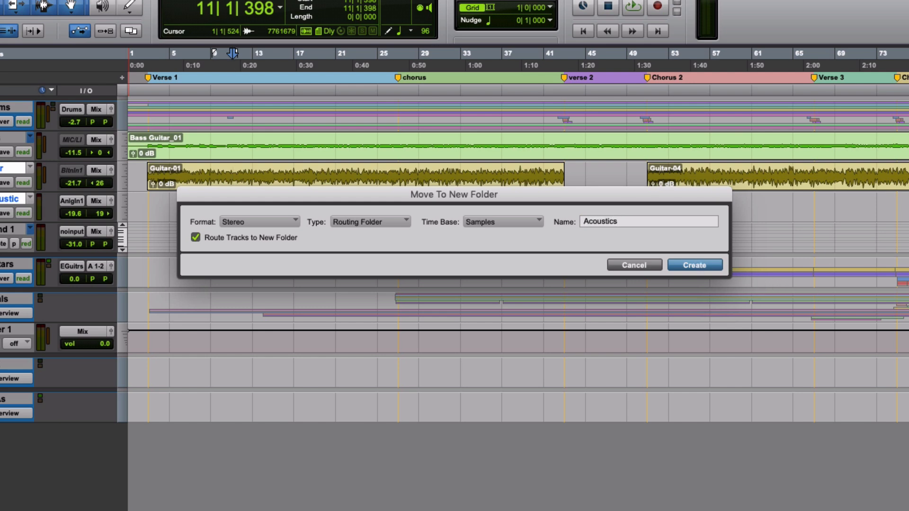
{"action": "left_click", "coordinate": [694, 265]}
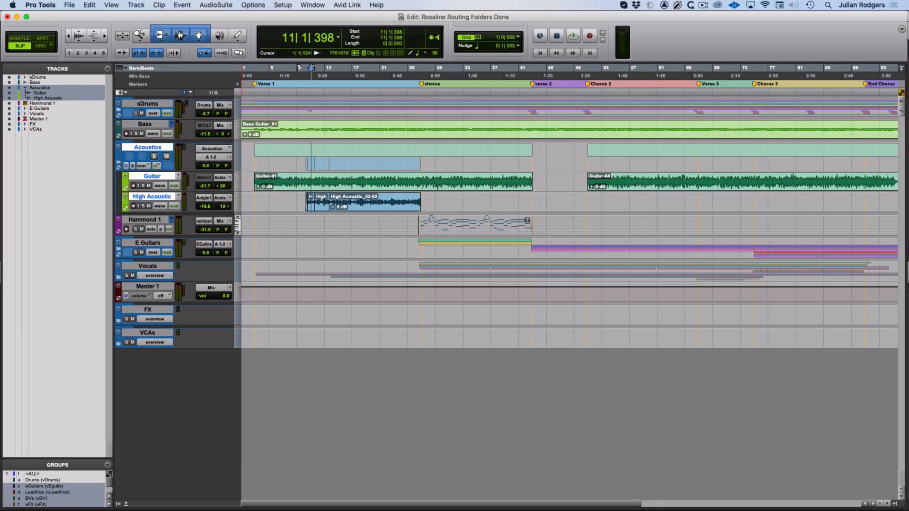
Switch to the Mix window showing the Acoustics folder with Guitar and High Acoustic routed in
{"action": "left_click", "coordinate": [311, 5]}
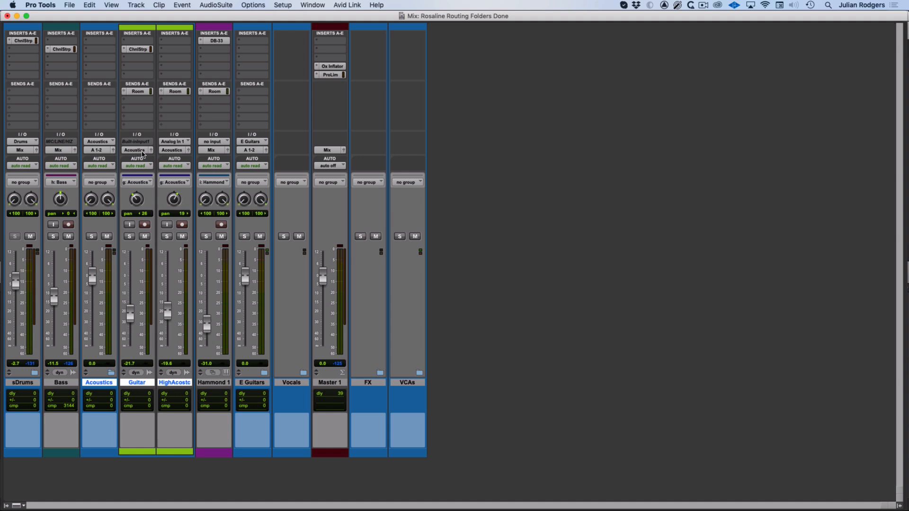
{"action": "mouse_move", "coordinate": [98, 142]}
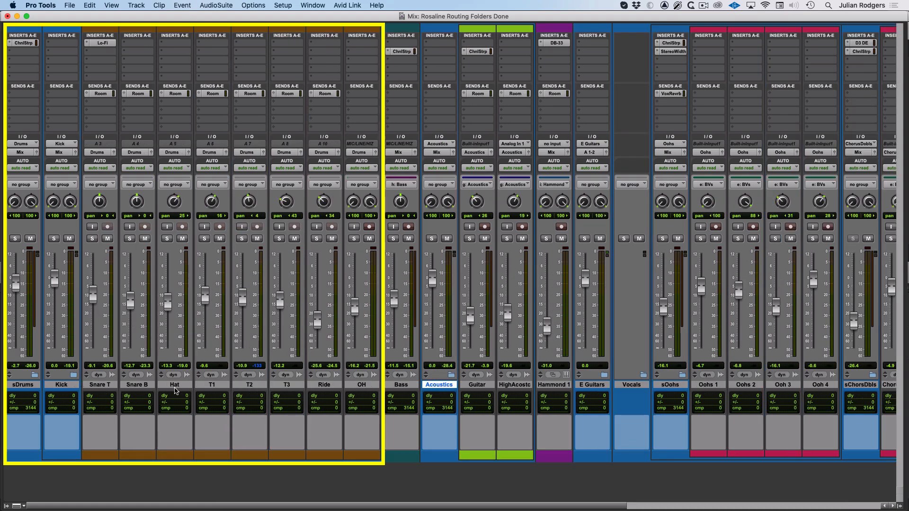
Expand the nested Kick folder and solo the whole sDrums folder
{"action": "left_click", "coordinate": [61, 385]}
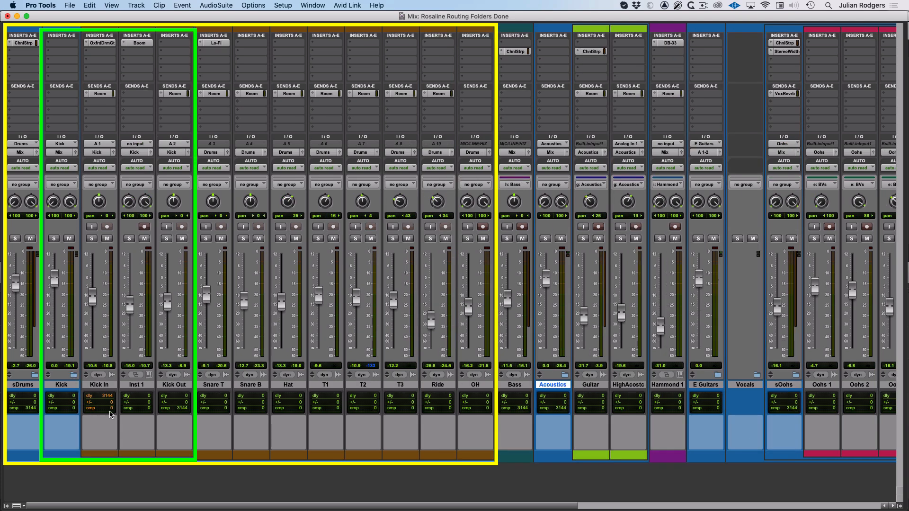
{"action": "left_click", "coordinate": [14, 239]}
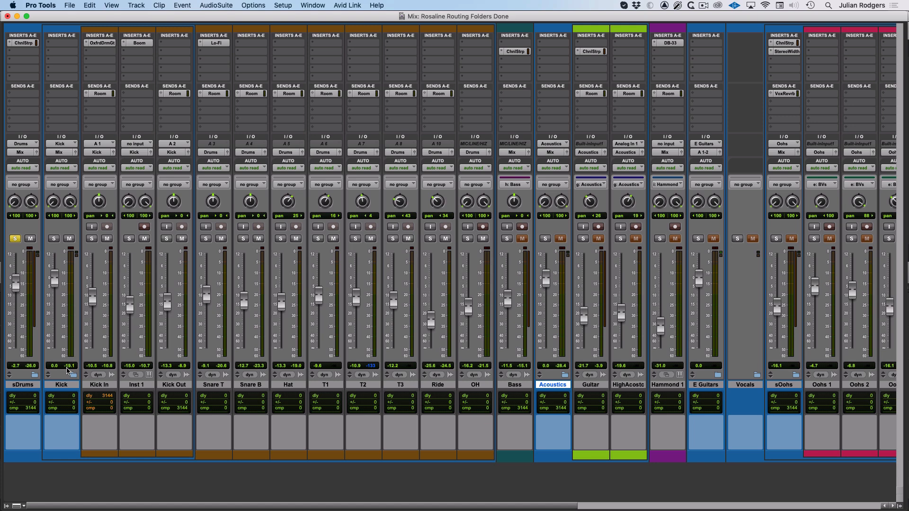
{"action": "mouse_move", "coordinate": [30, 388]}
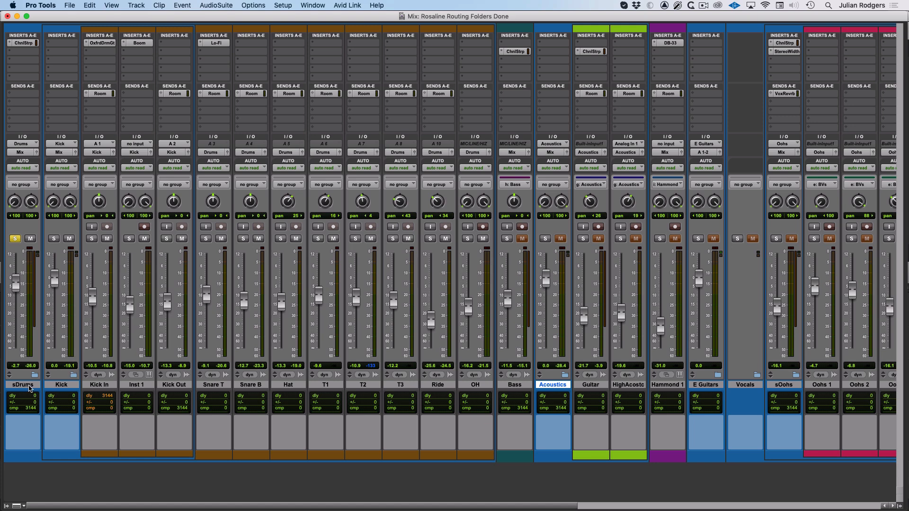
{"action": "mouse_move", "coordinate": [35, 380]}
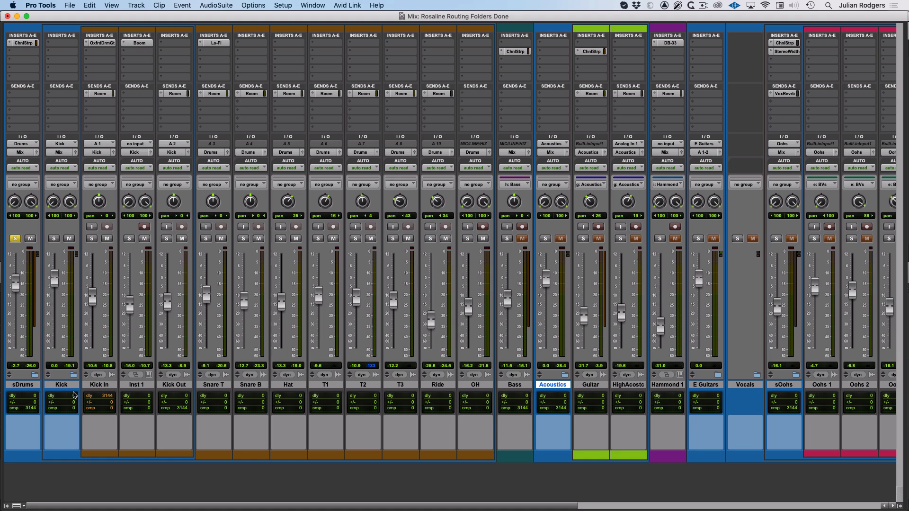
{"action": "mouse_move", "coordinate": [31, 384]}
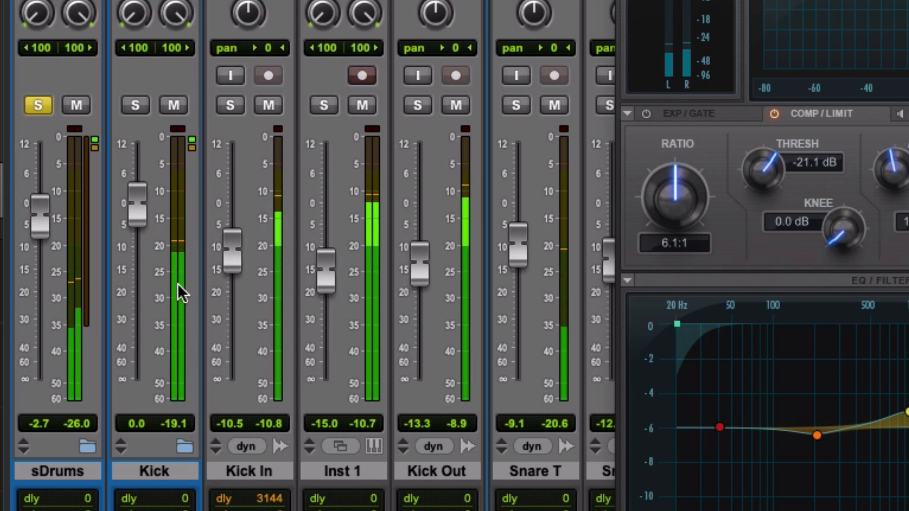
{"action": "mouse_move", "coordinate": [270, 330]}
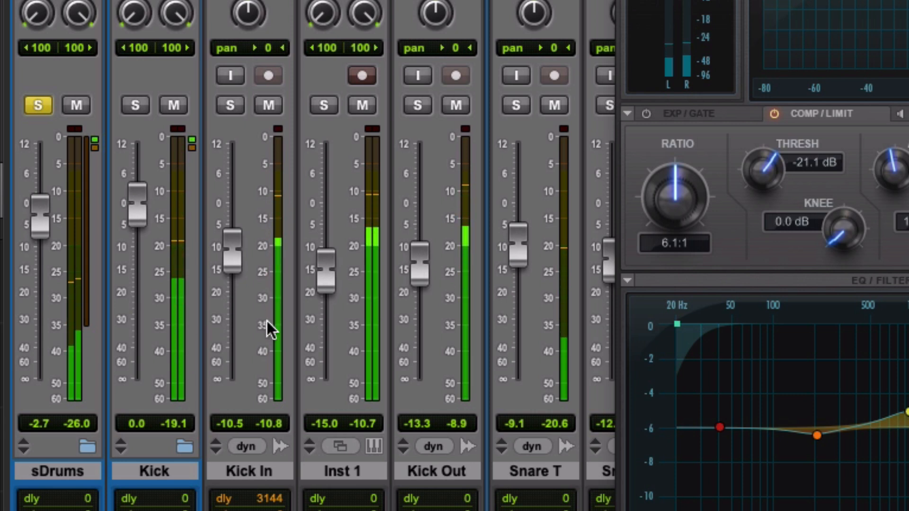